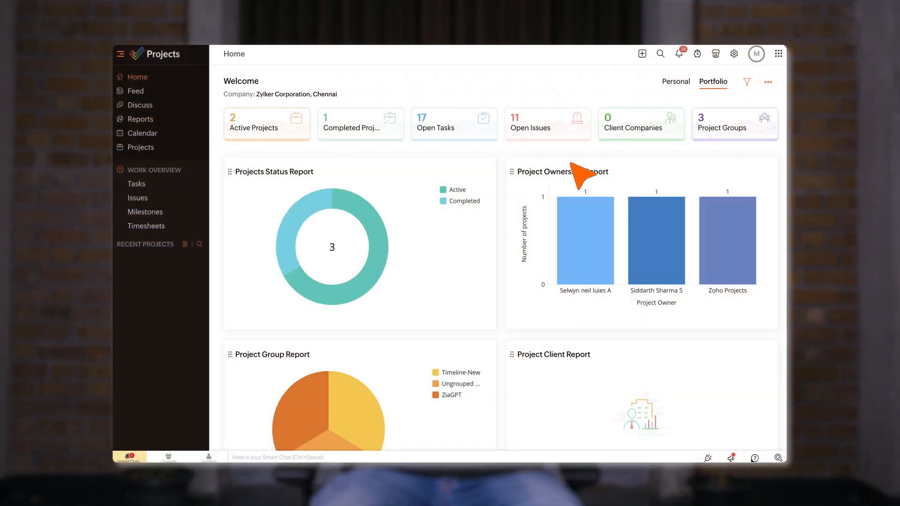
From Setup's task Blueprint settings, start a new blueprint
{"action": "left_click", "coordinate": [734, 53]}
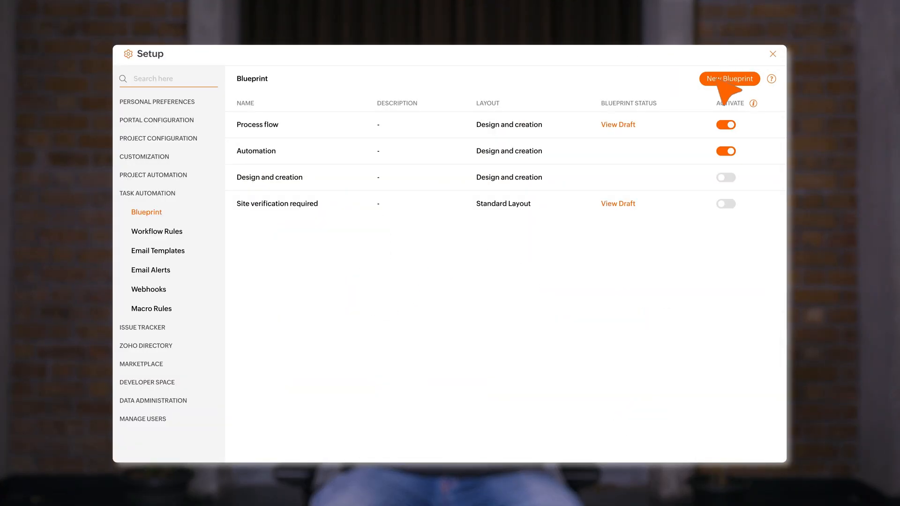
{"action": "left_click", "coordinate": [729, 79]}
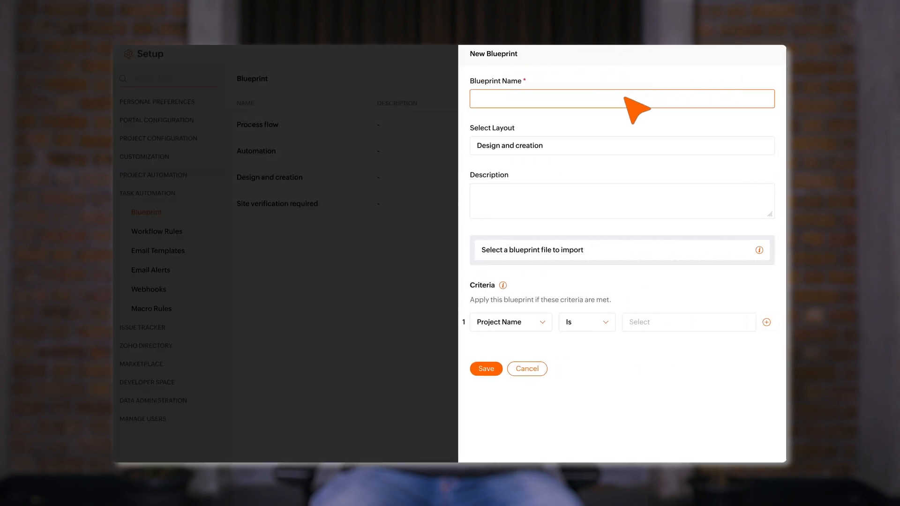
Name the new blueprint 'Process Flow' on the Design and creation layout
{"action": "left_click", "coordinate": [486, 368]}
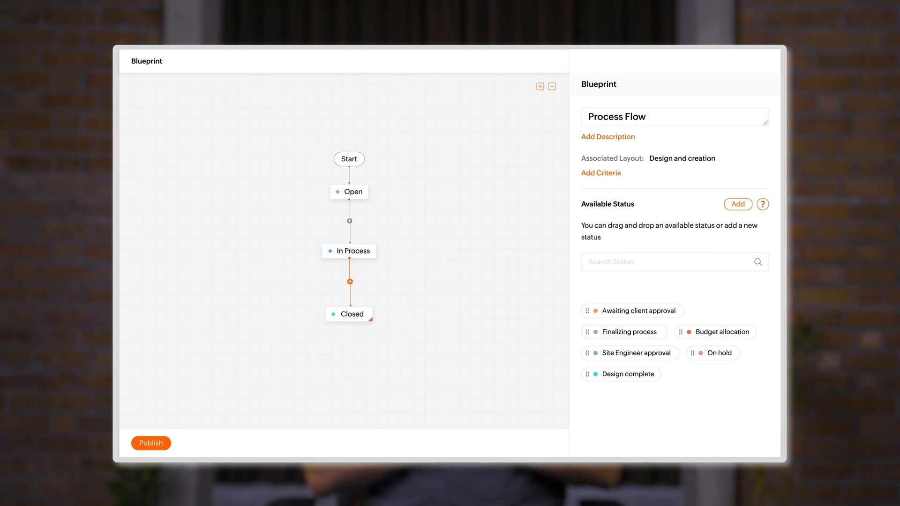
Restrict the Client Approval transition to Task Owner and add an After field update
{"action": "left_click", "coordinate": [349, 220]}
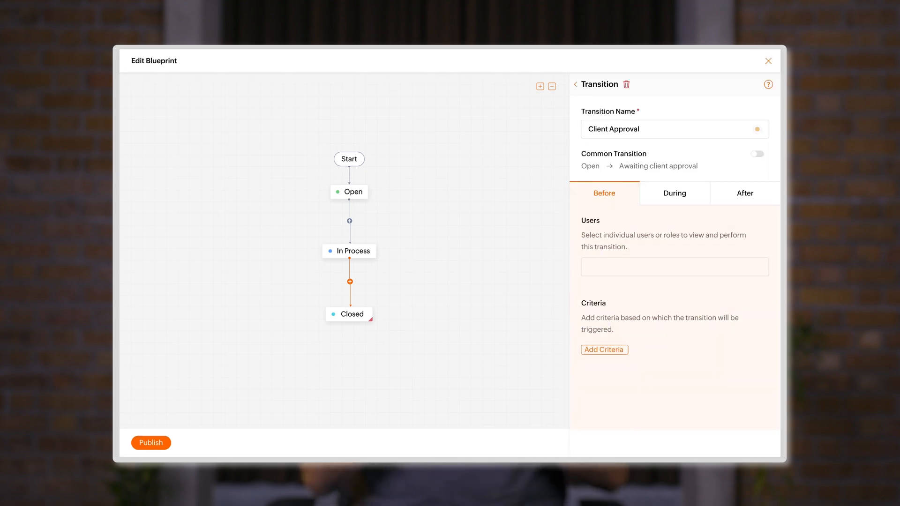
{"action": "left_click", "coordinate": [675, 192]}
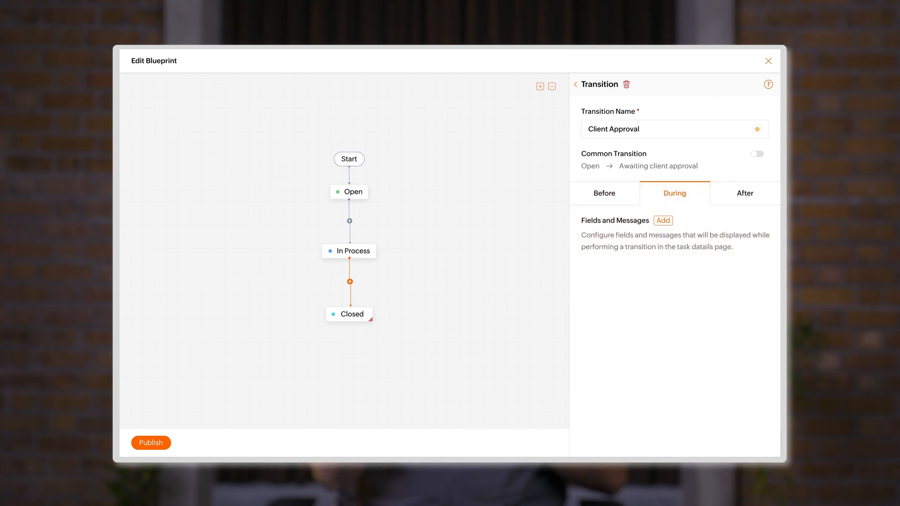
{"action": "left_click", "coordinate": [744, 192]}
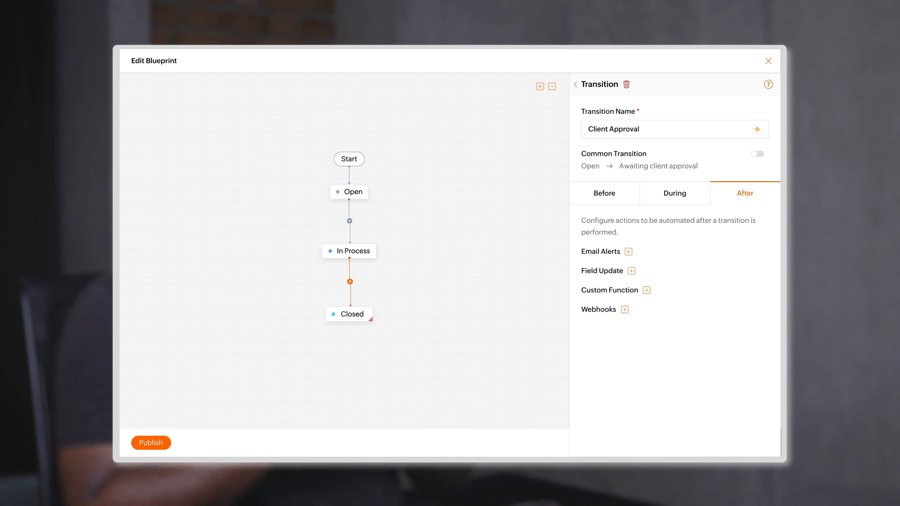
{"action": "left_click", "coordinate": [604, 193]}
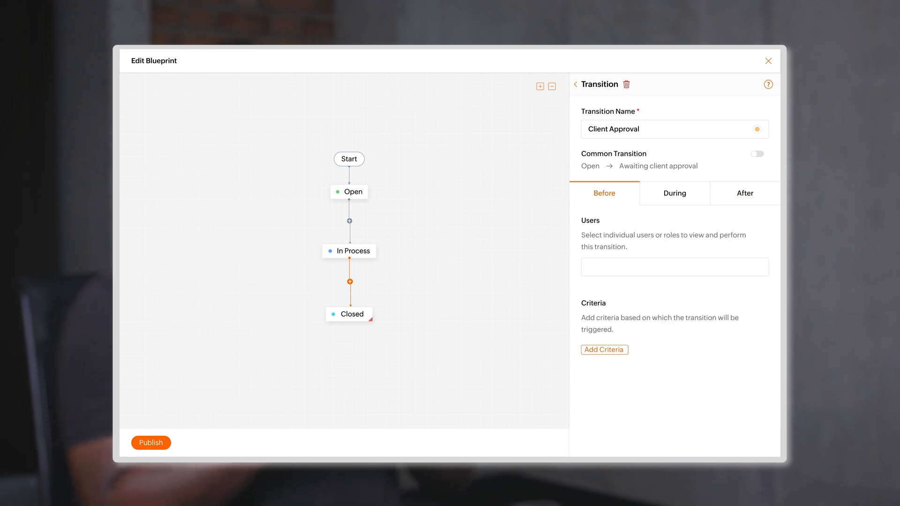
{"action": "left_click", "coordinate": [674, 267]}
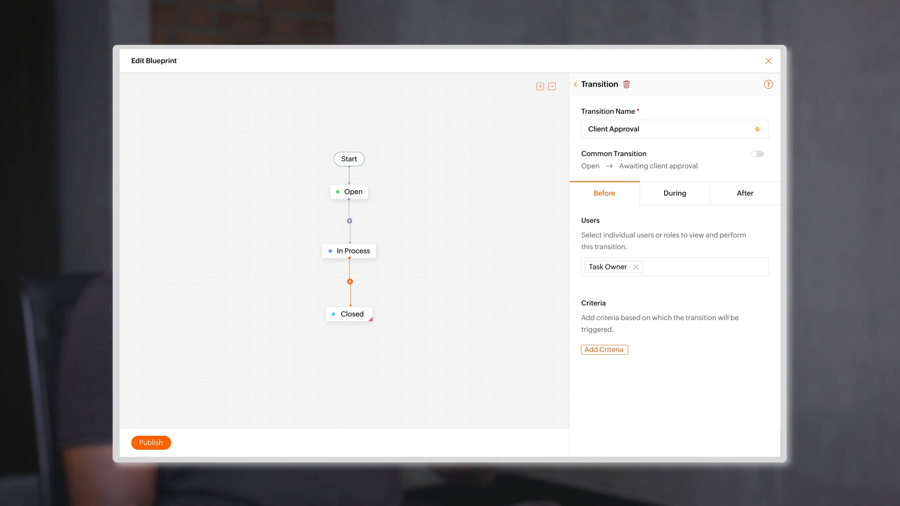
{"action": "left_click", "coordinate": [675, 192]}
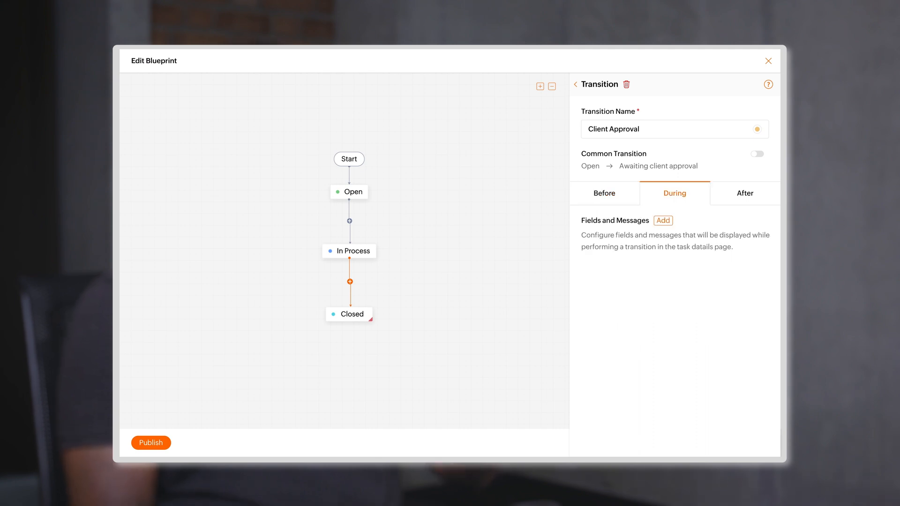
{"action": "left_click", "coordinate": [662, 220]}
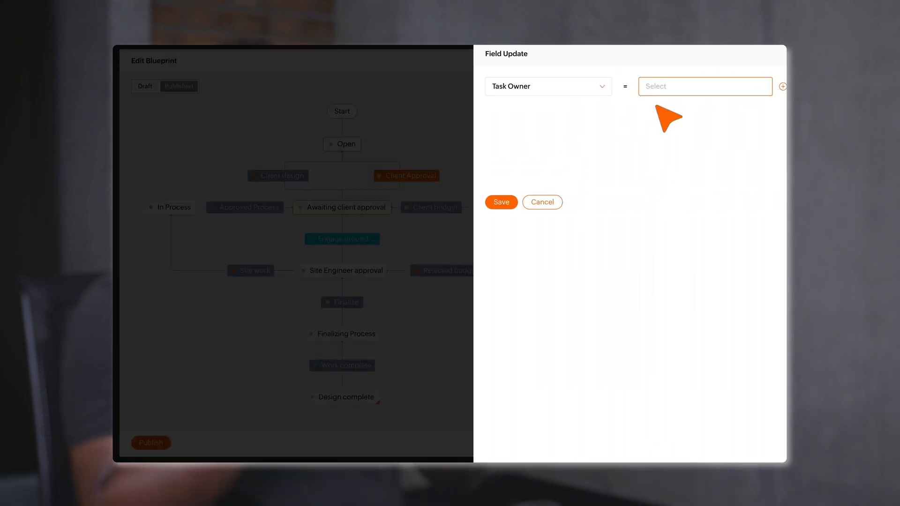
Set the field update to change Task Owner to a selected user
{"action": "left_click", "coordinate": [705, 87]}
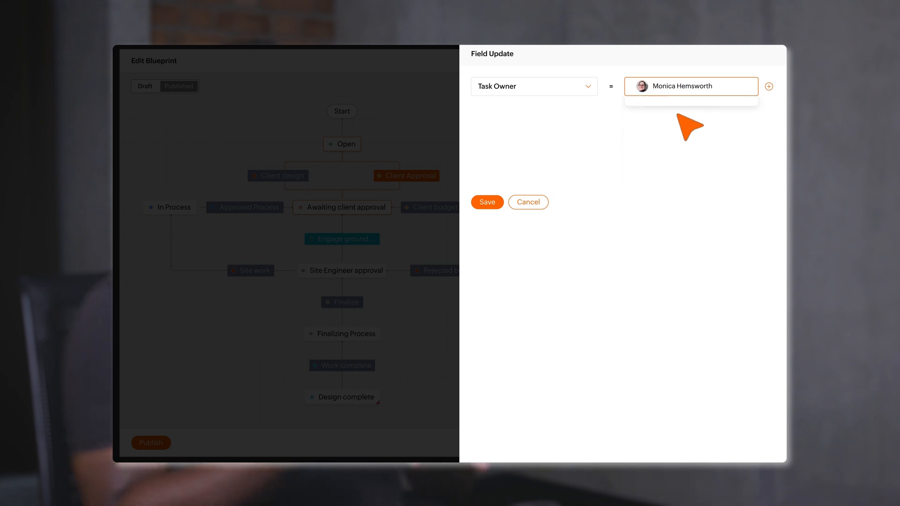
{"action": "left_click", "coordinate": [486, 202]}
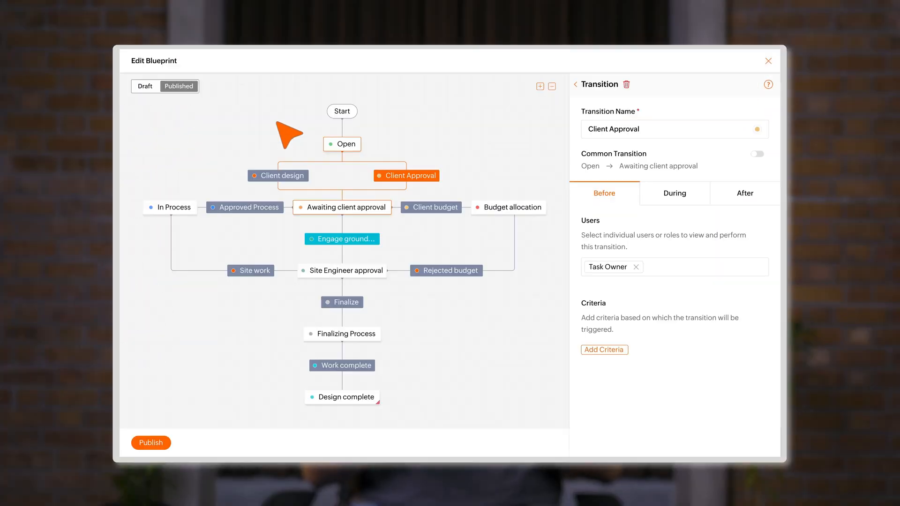
{"action": "mouse_move", "coordinate": [637, 281]}
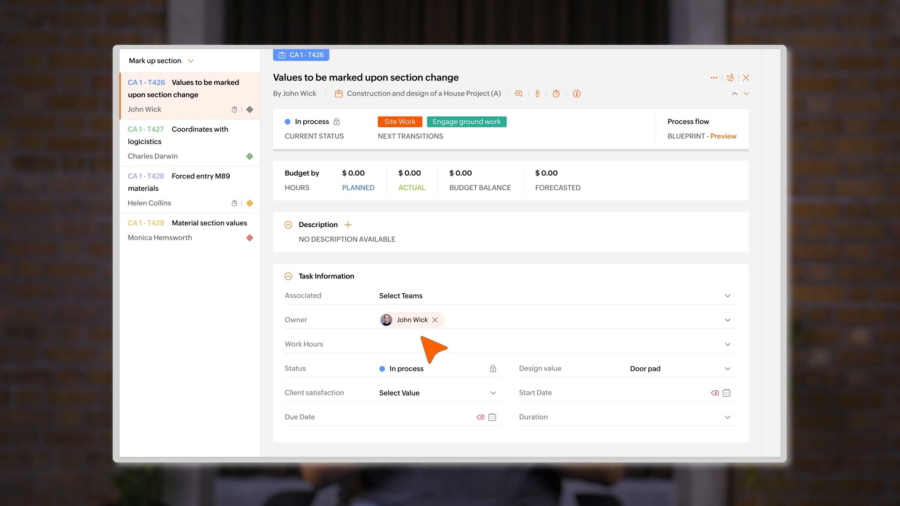
{"action": "mouse_move", "coordinate": [442, 323]}
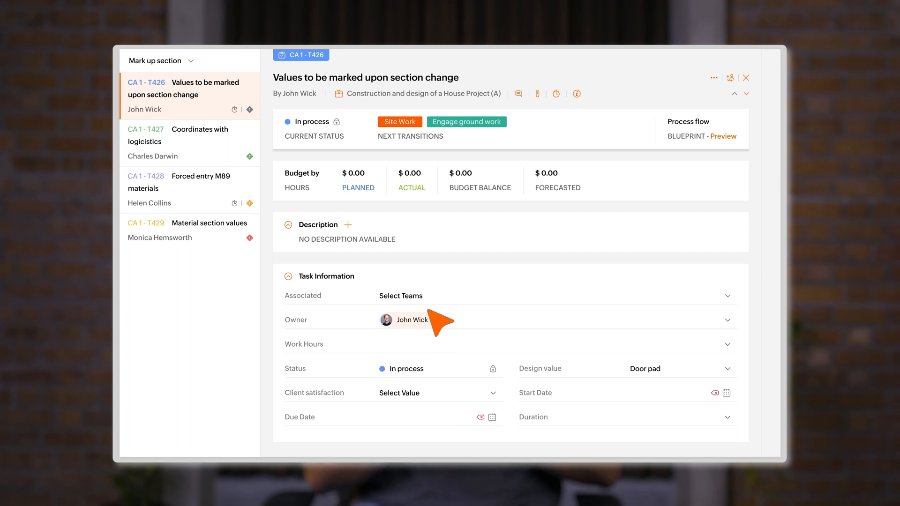
Advance the task's status to Awaiting client approval
{"action": "left_click", "coordinate": [400, 122]}
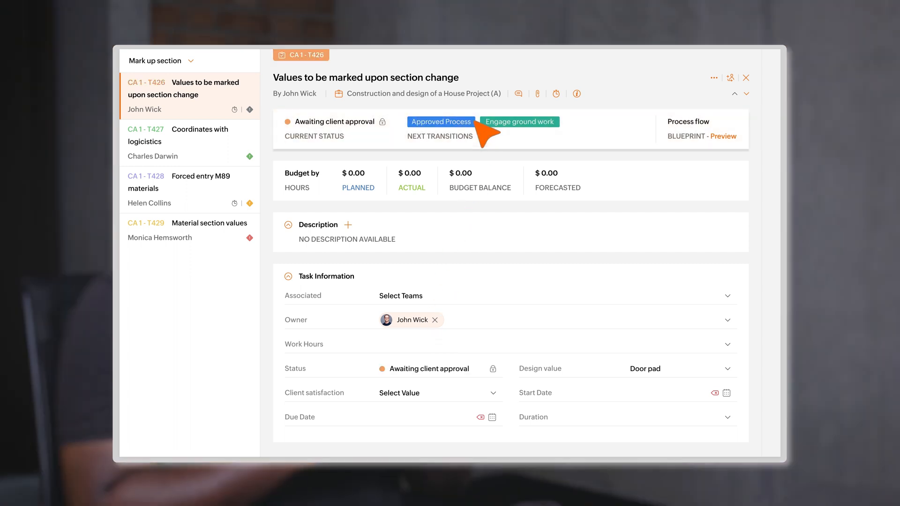